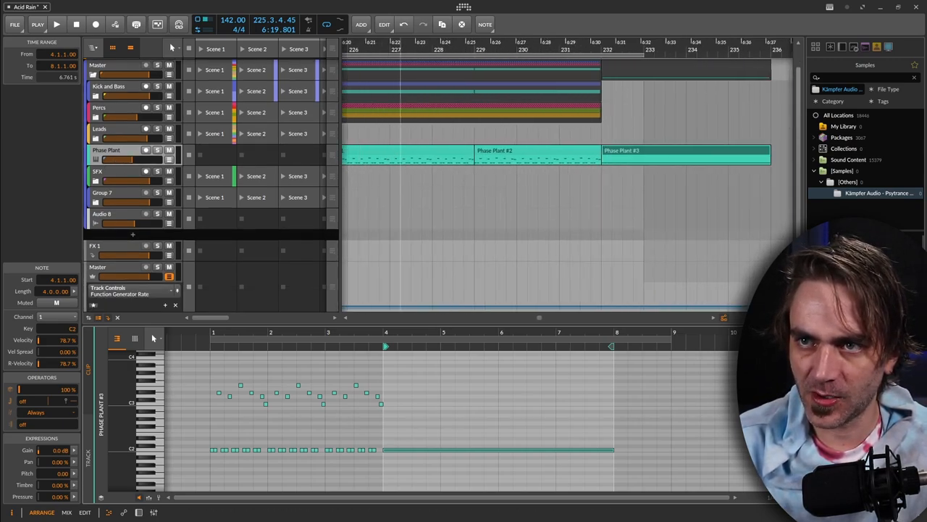
Drag the Phase Plant track taller and scroll the arrangement across its three clips
drag(134, 163, 134, 206)
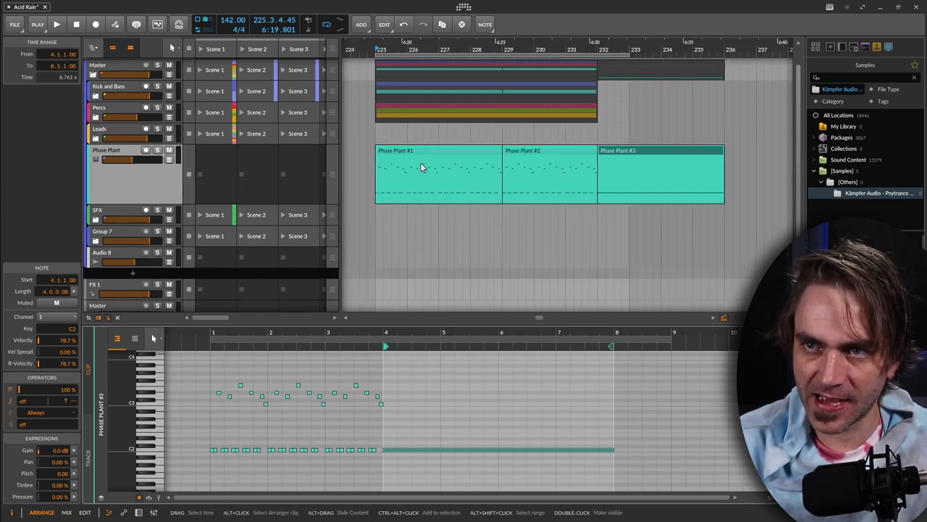
scroll(right, 3)
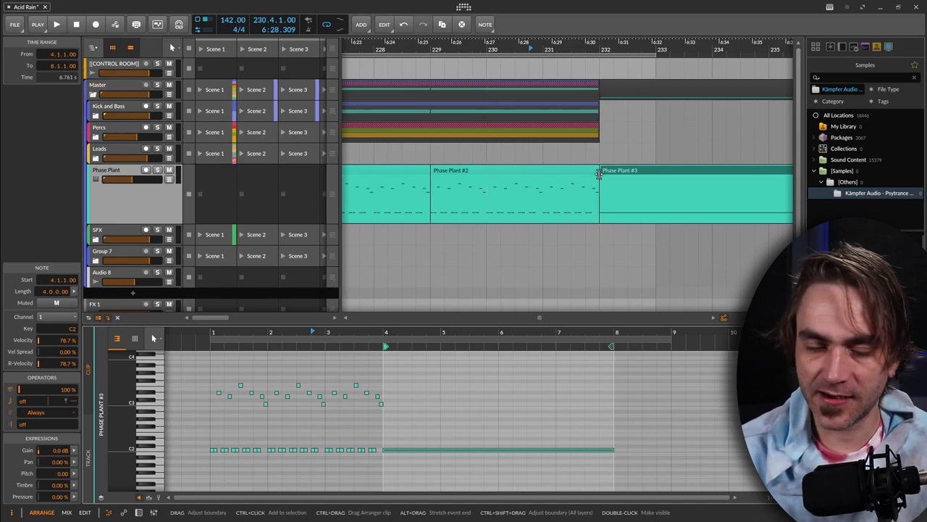
mouse_move(595, 171)
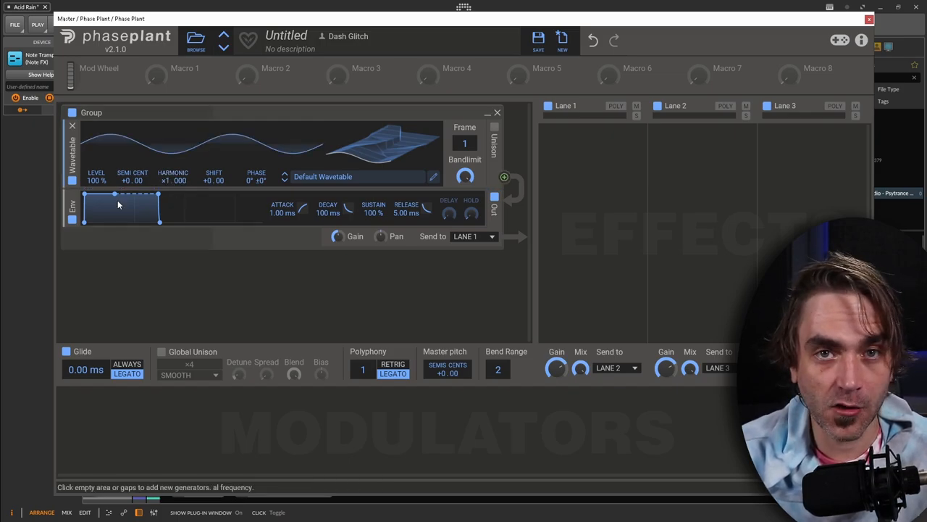
mouse_move(214, 179)
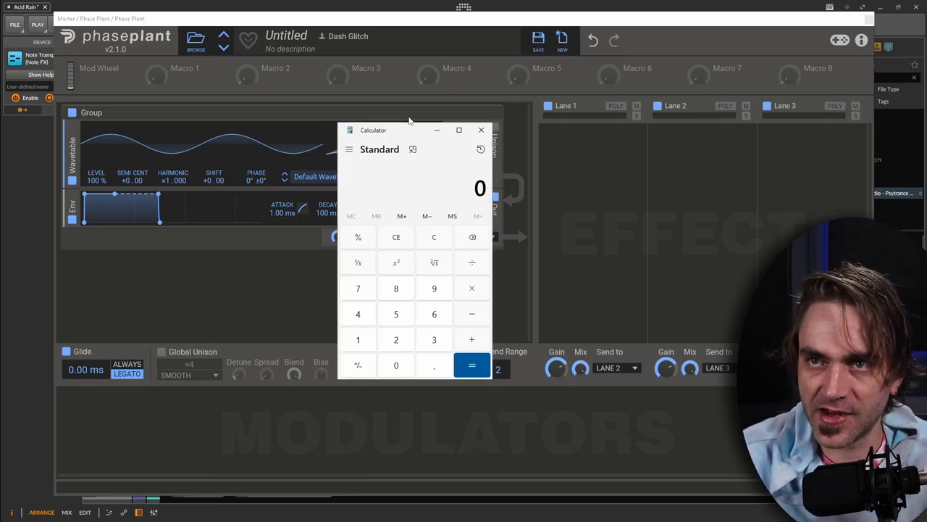
Enter 142 divided by the divisor on the Calculator keypad
click(481, 129)
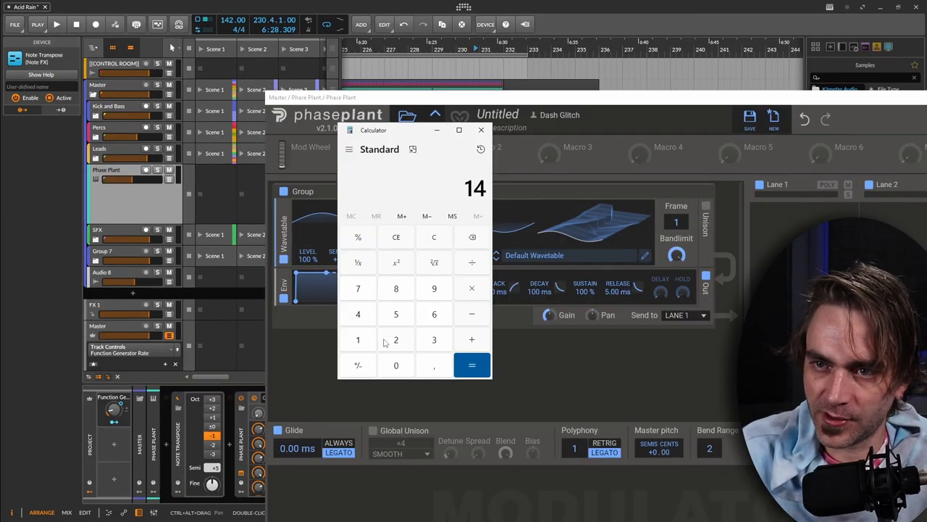
click(396, 339)
text(6)
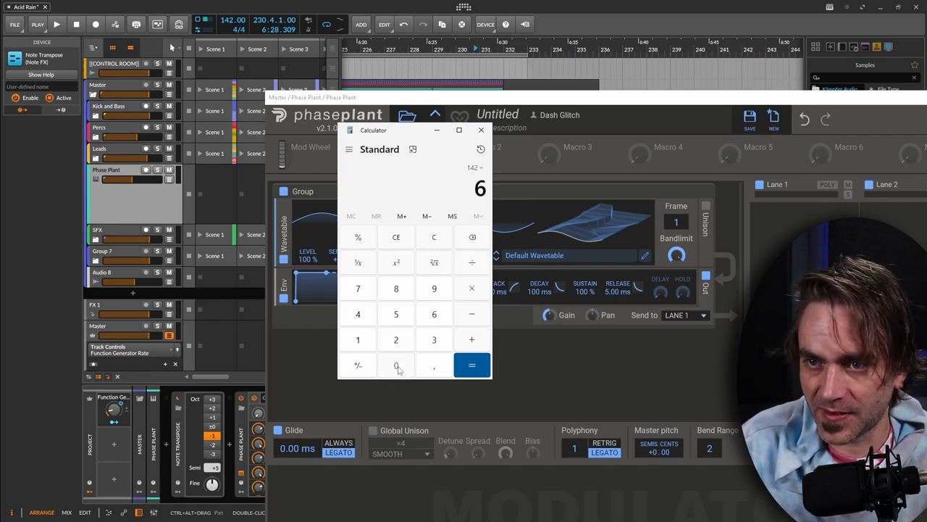
click(471, 364)
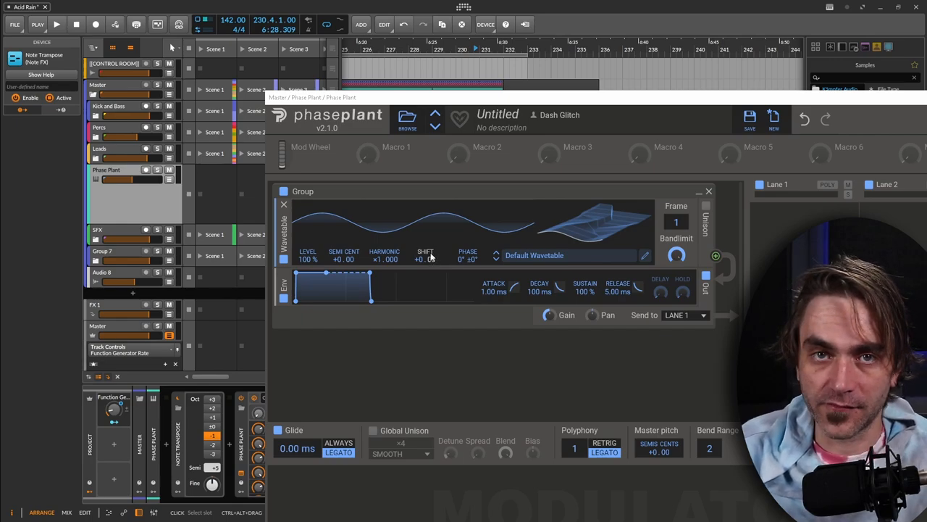
Open the Wavetable Editor for the generator's Default Wavetable via its pencil icon
click(368, 152)
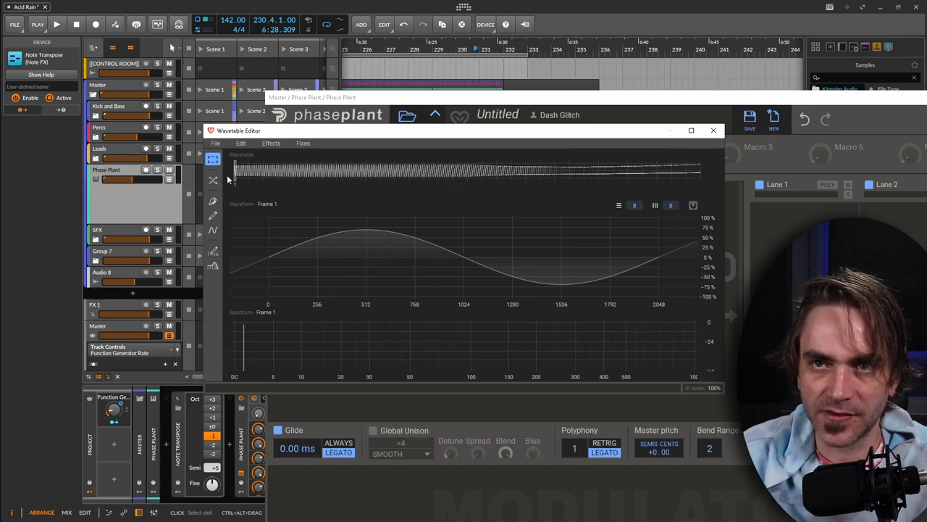
Apply a descending saw shape to Frame 1, replacing the sine
click(213, 216)
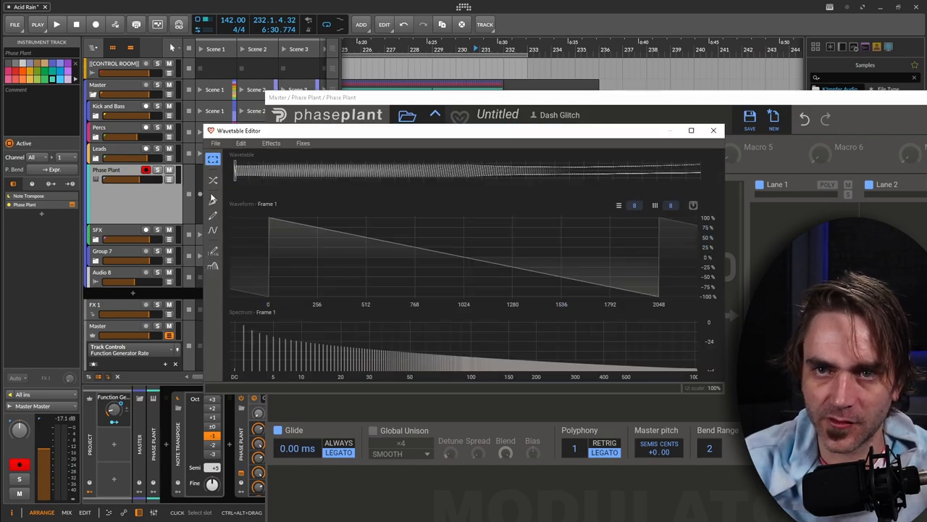
Draw decaying pulse nodes on Frame 1 with the Pen Tool, apply, and close the editor
click(213, 215)
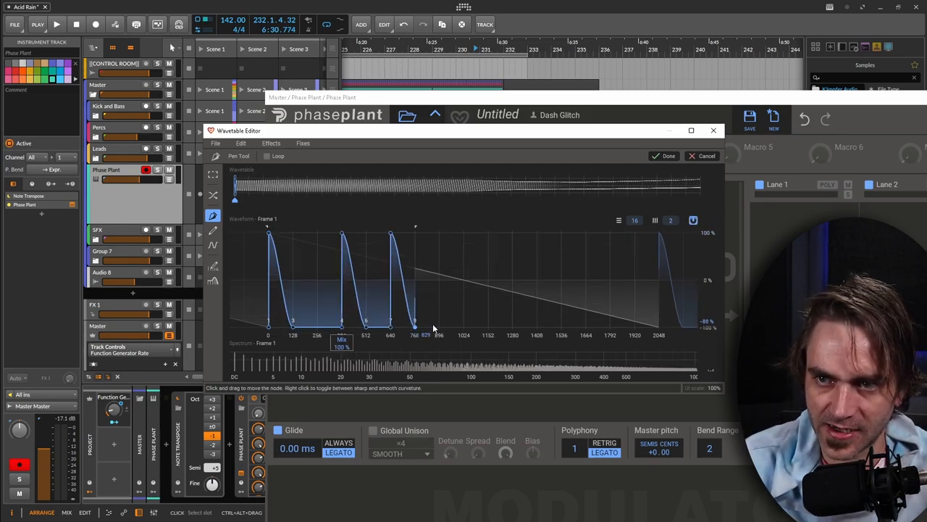
click(464, 232)
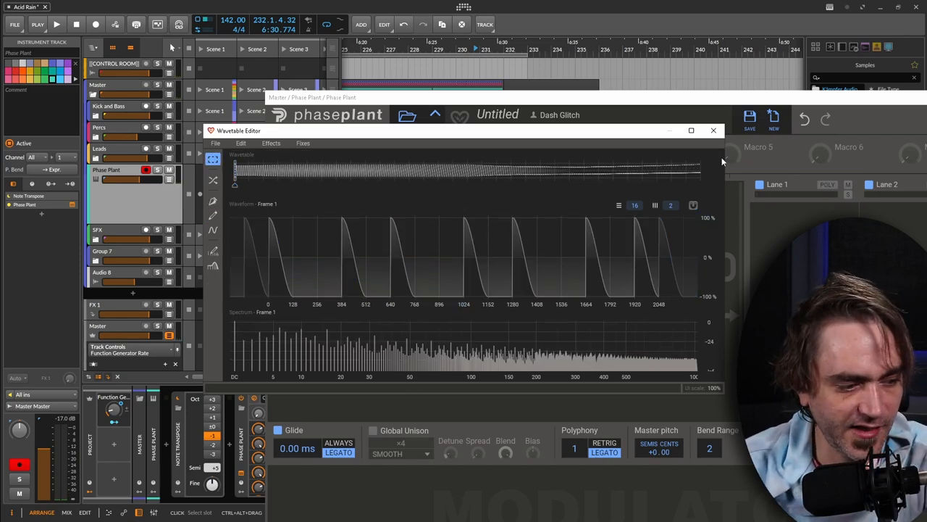
click(713, 130)
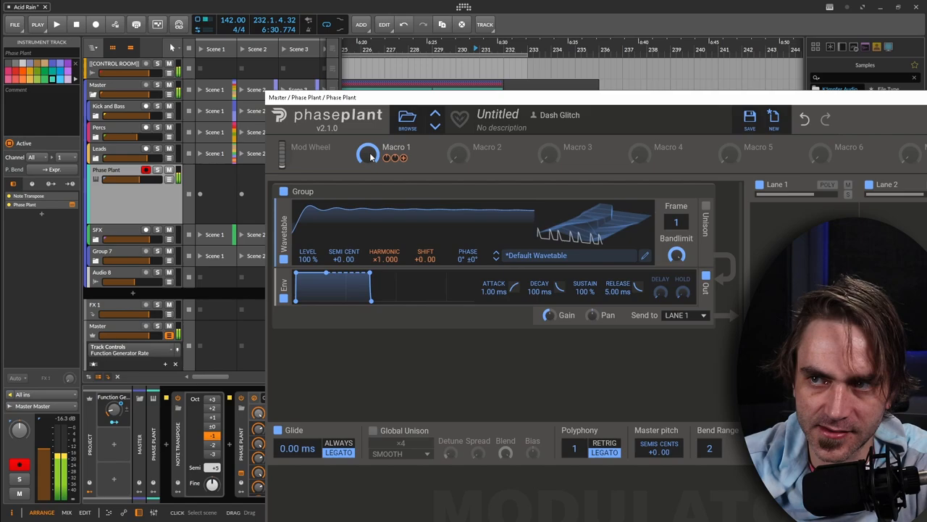
Reopen the Wavetable Editor and pen-draw evenly spaced sharp pulse peaks across Frame 1
click(644, 255)
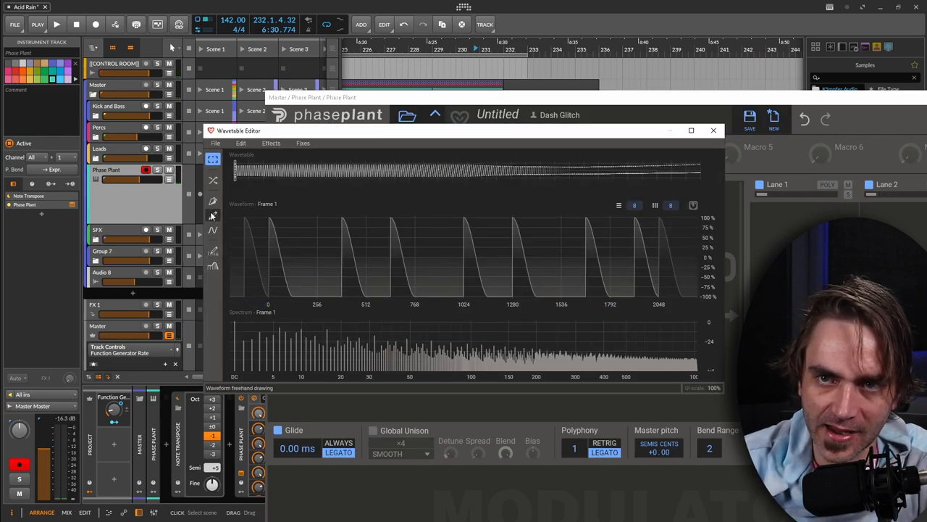
click(212, 215)
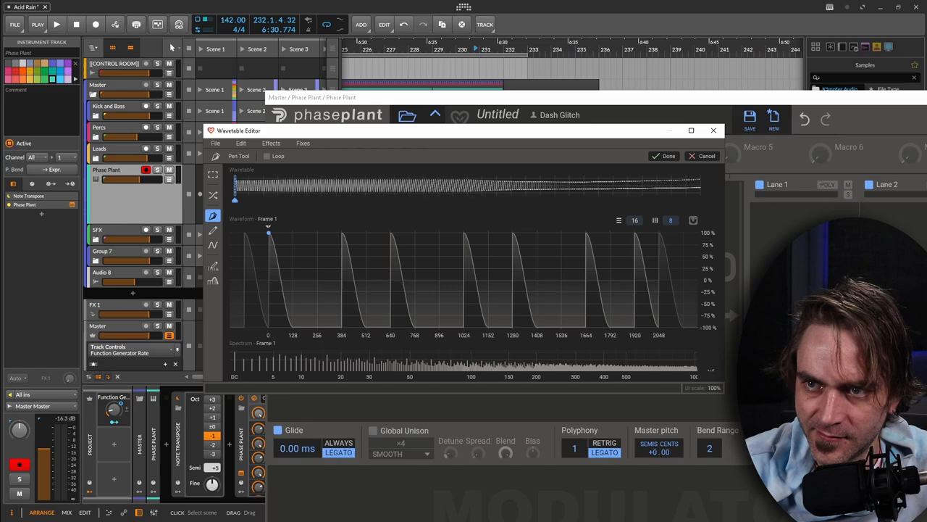
drag(268, 232, 292, 322)
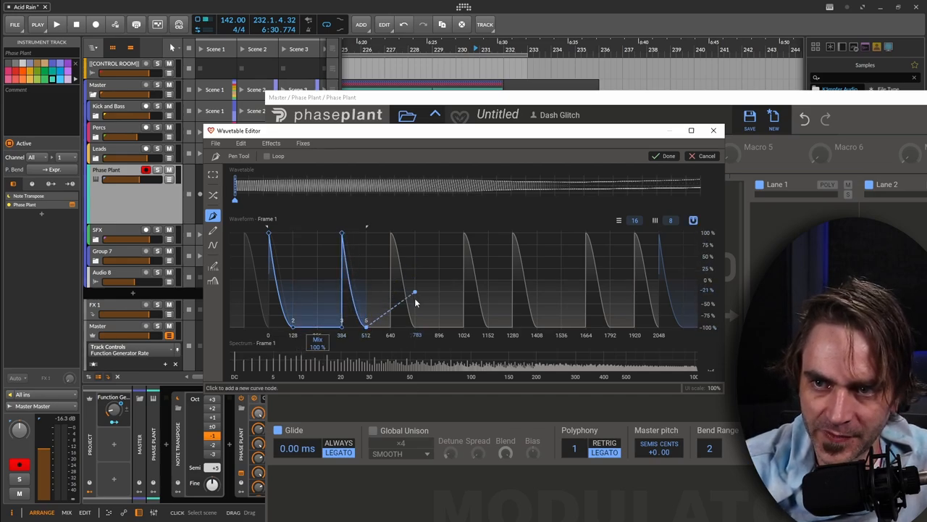
drag(415, 293, 417, 329)
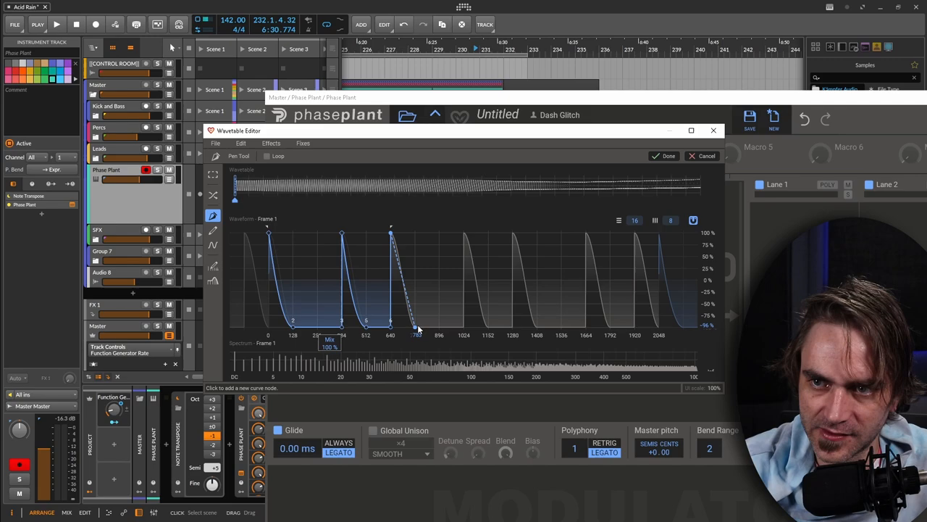
drag(416, 330, 463, 322)
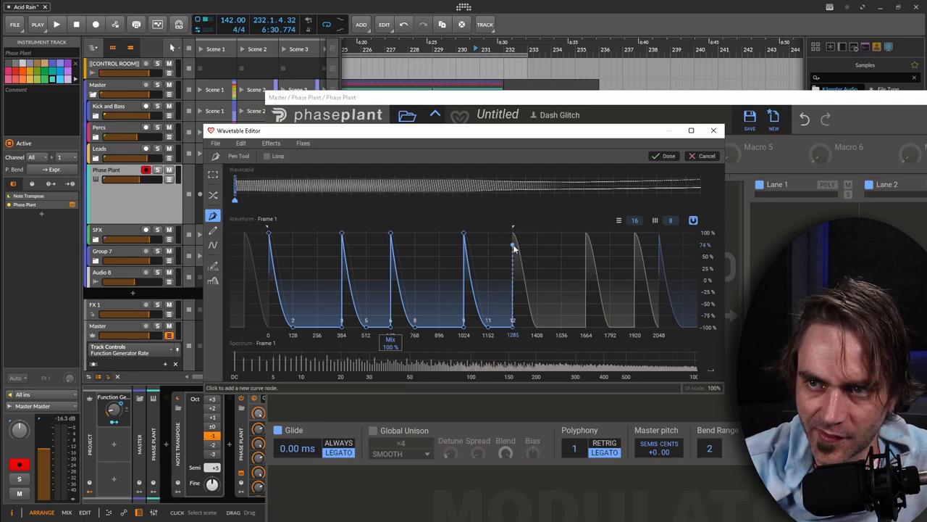
click(513, 234)
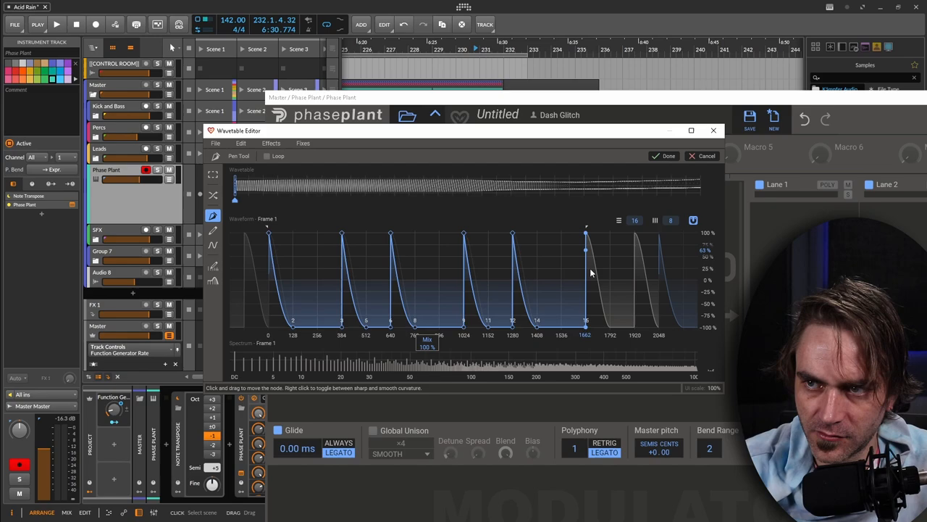
drag(585, 250, 633, 318)
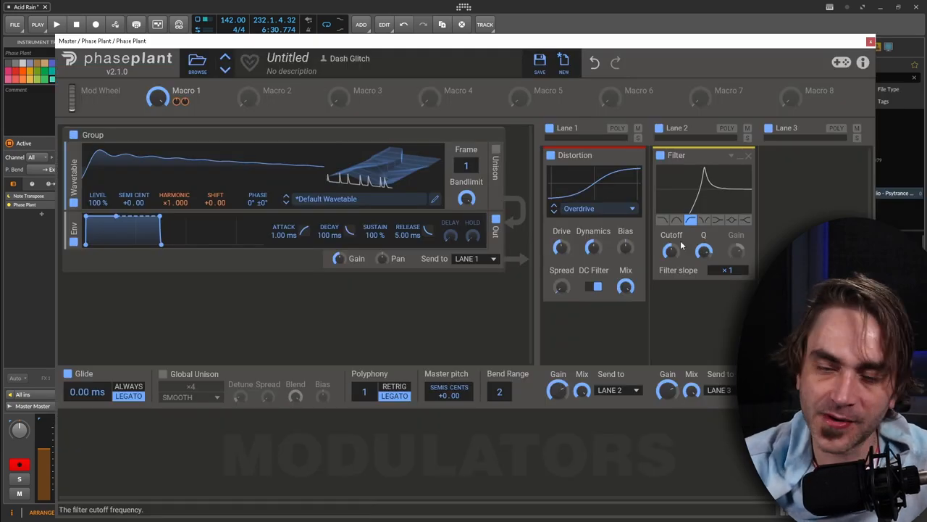
Add a Transient Shaper to the effect lane and sweep Macro 1 to test the morph
click(814, 155)
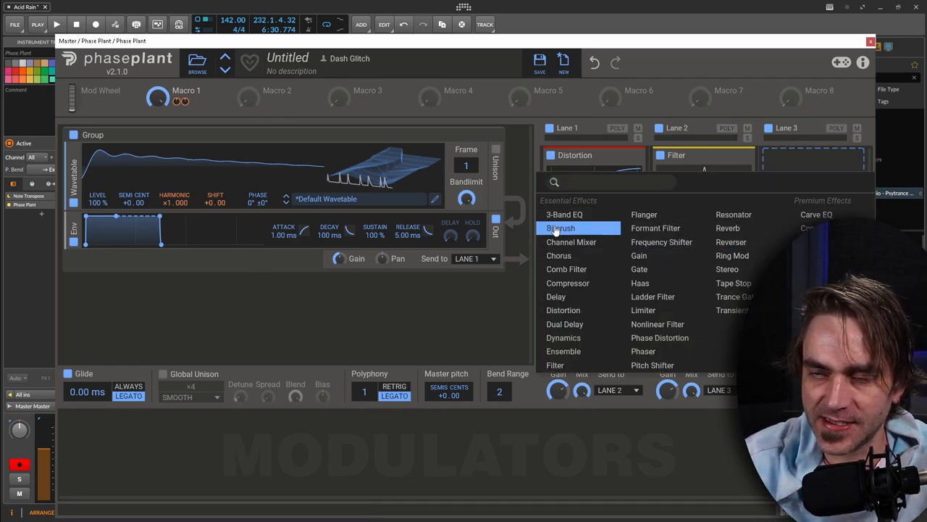
mouse_move(555, 365)
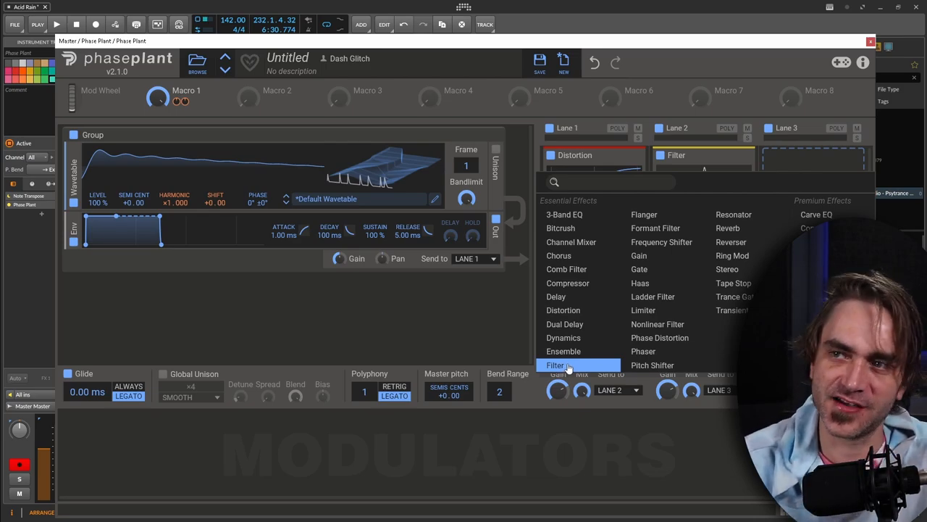
mouse_move(656, 227)
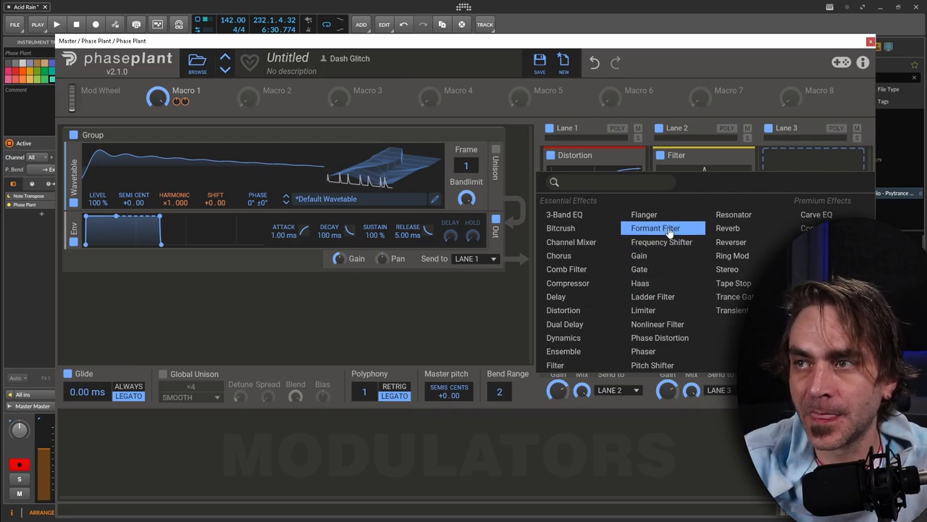
mouse_move(731, 296)
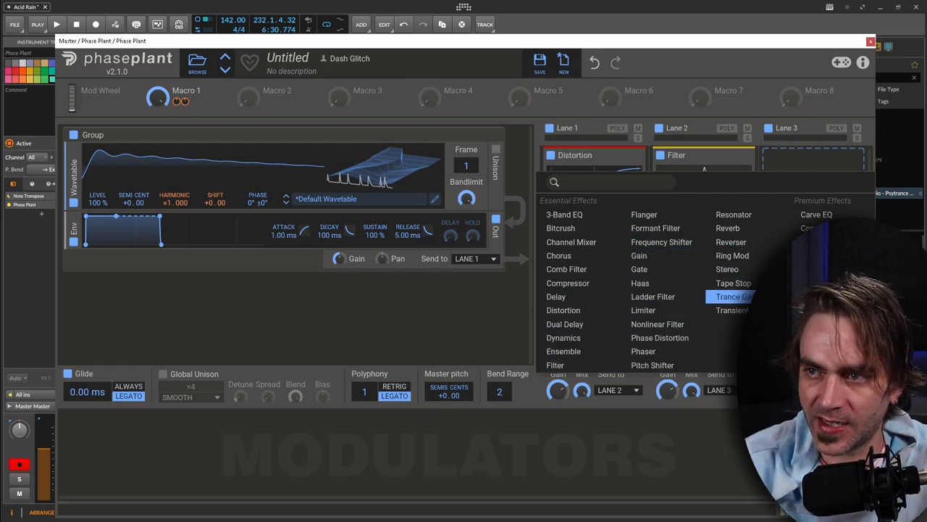
click(731, 310)
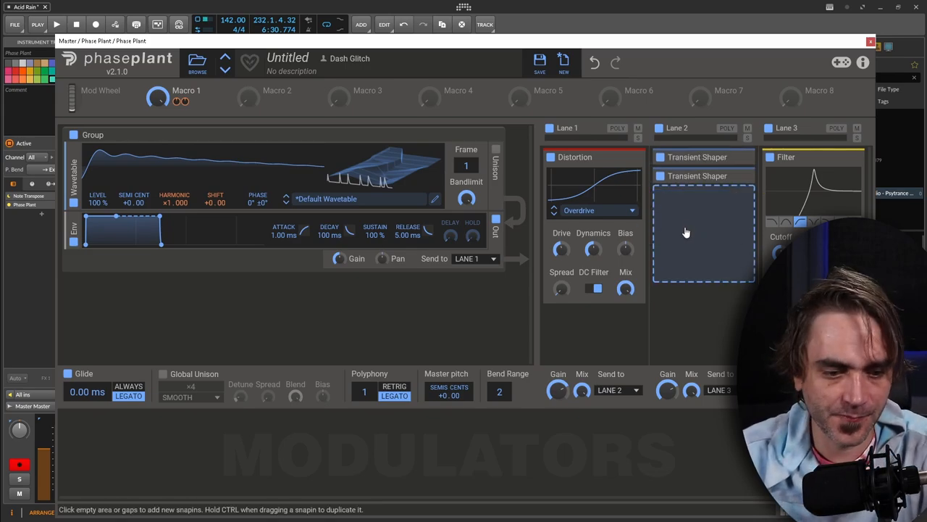
mouse_move(667, 255)
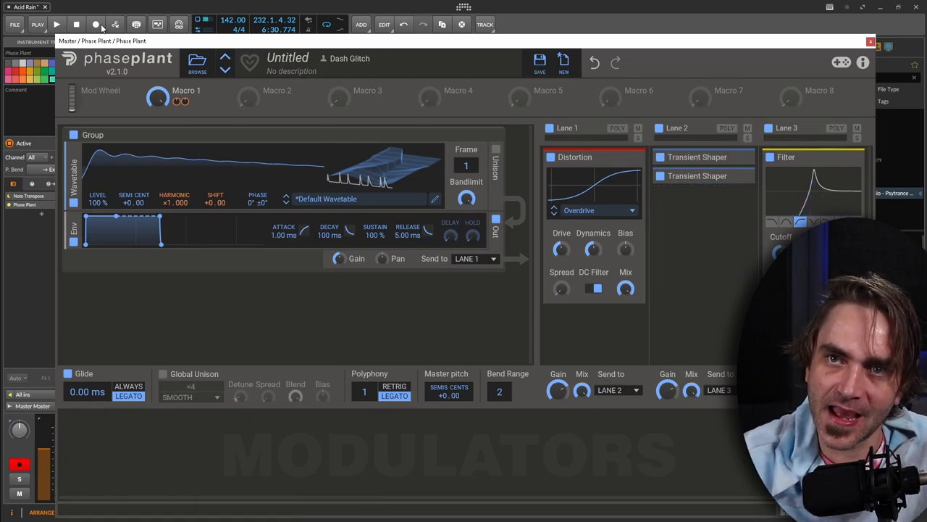
drag(157, 98, 157, 109)
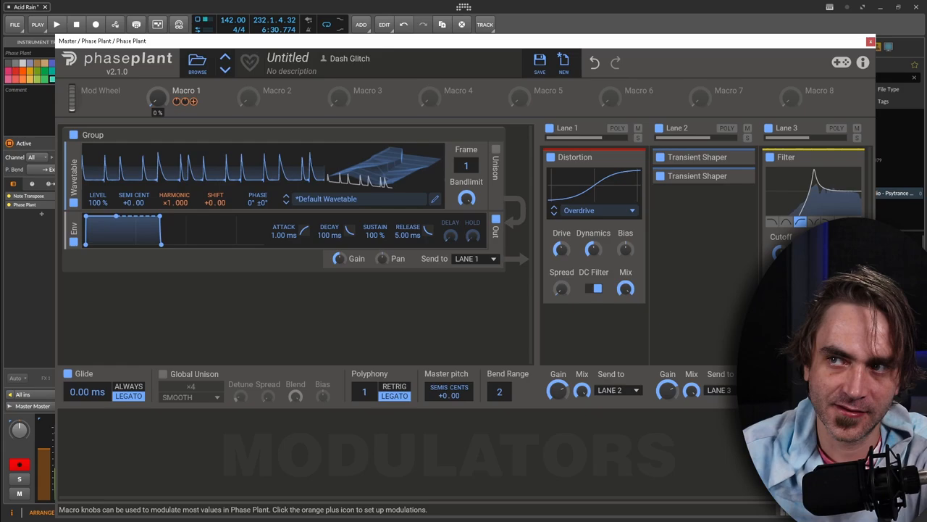
mouse_move(691, 390)
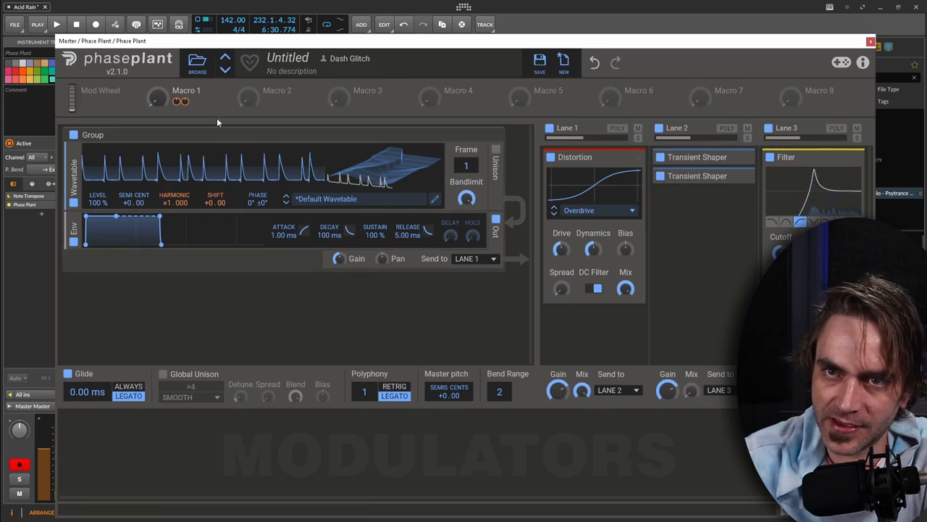
mouse_move(154, 115)
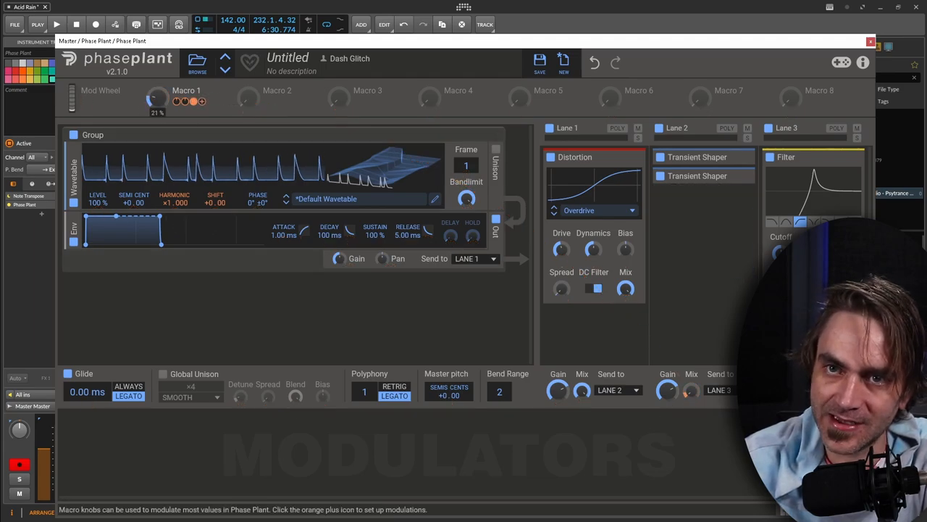
drag(157, 98, 157, 109)
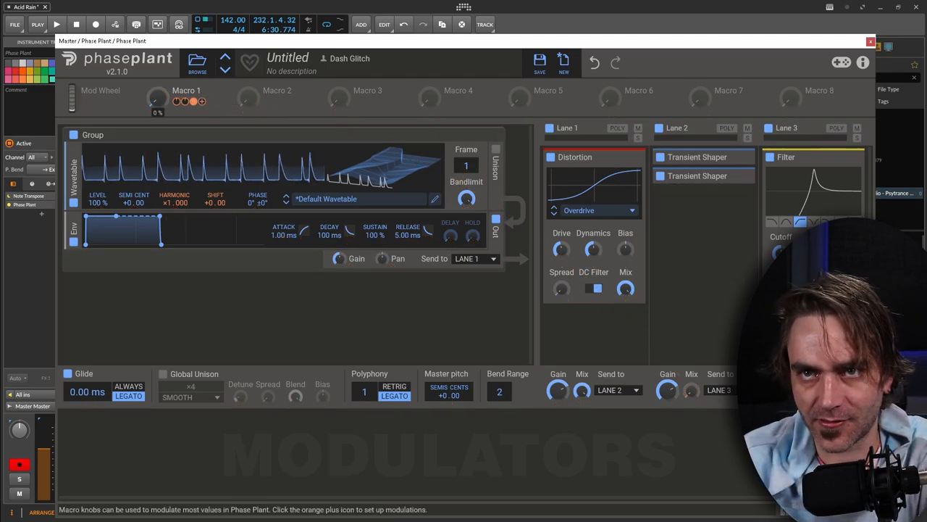
Set the master tuning to -12 and return Macro 1 to zero
drag(158, 99, 158, 87)
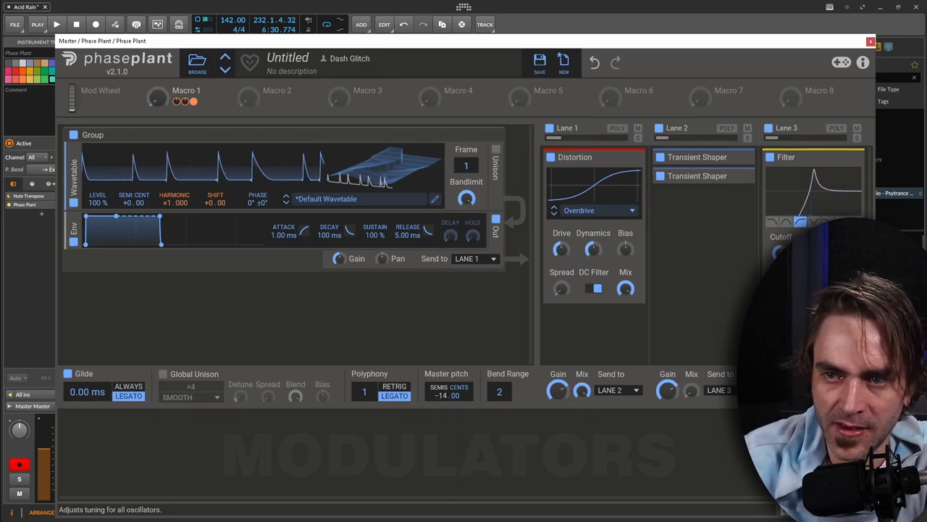
drag(449, 395, 450, 388)
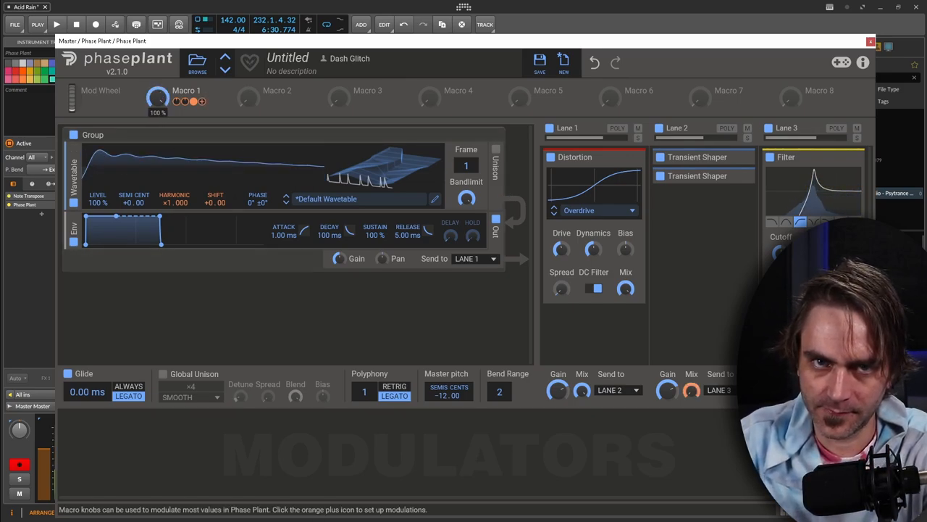
drag(158, 98, 158, 116)
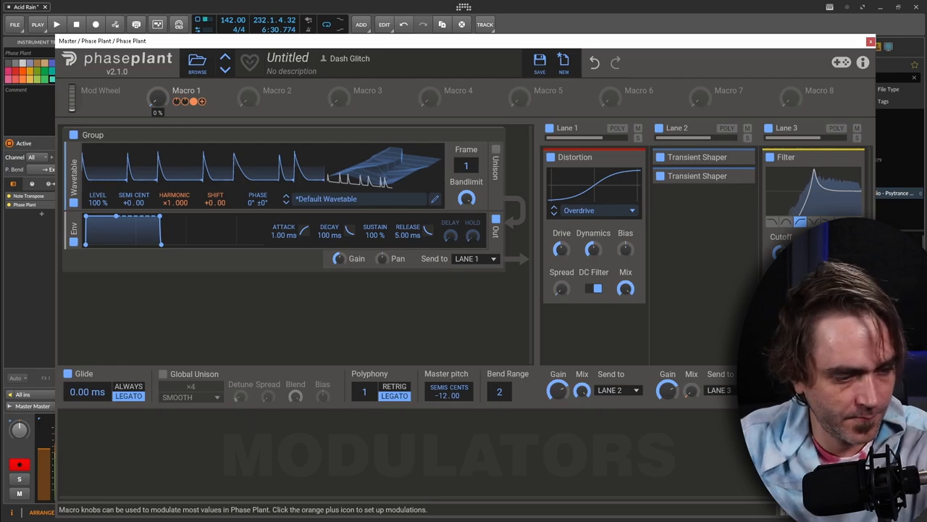
Collapse the Distortion module, browse the lane's effect list, and close the Phase Plant window
click(630, 157)
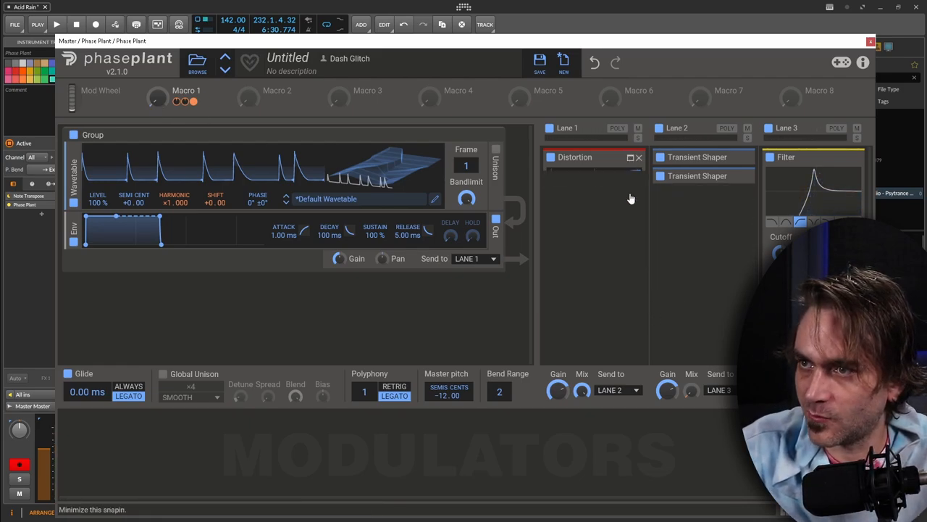
click(594, 195)
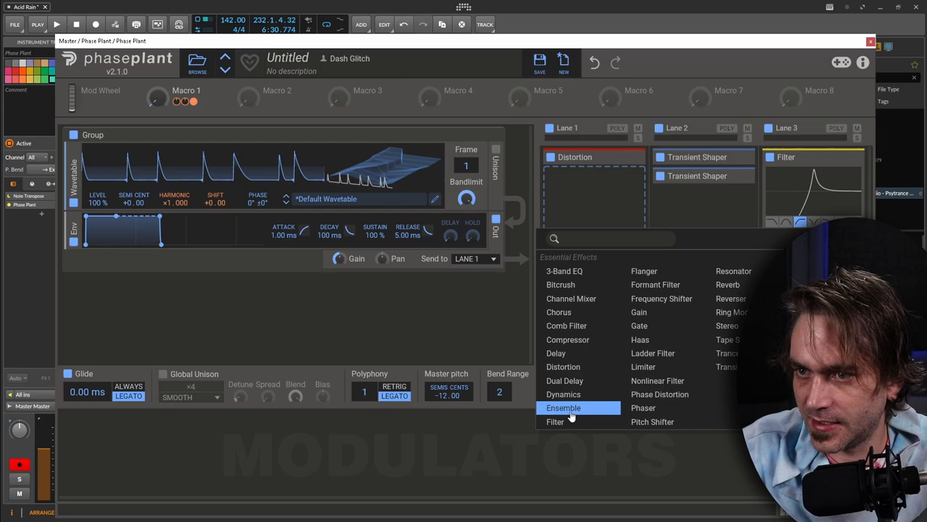
click(555, 422)
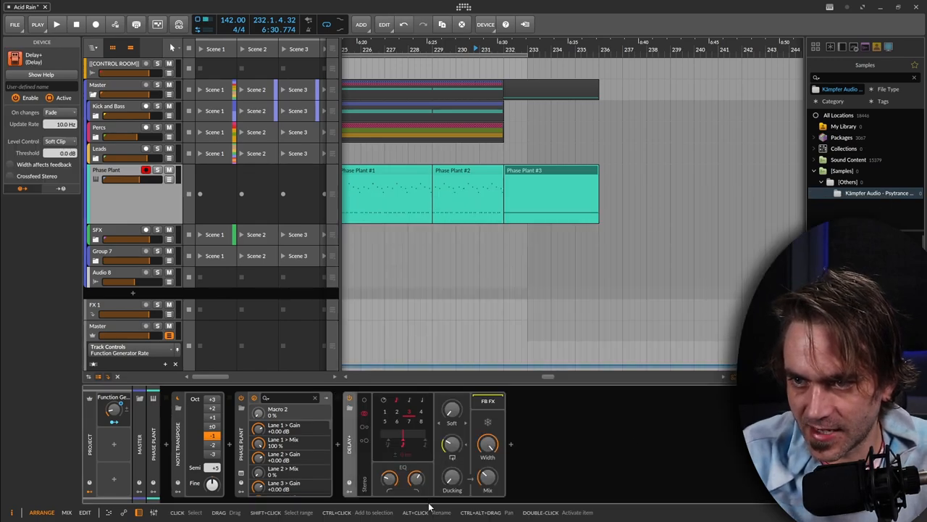
Show the Macro 1 lane and draw a curved 0-to-100% ramp over clip three
click(57, 24)
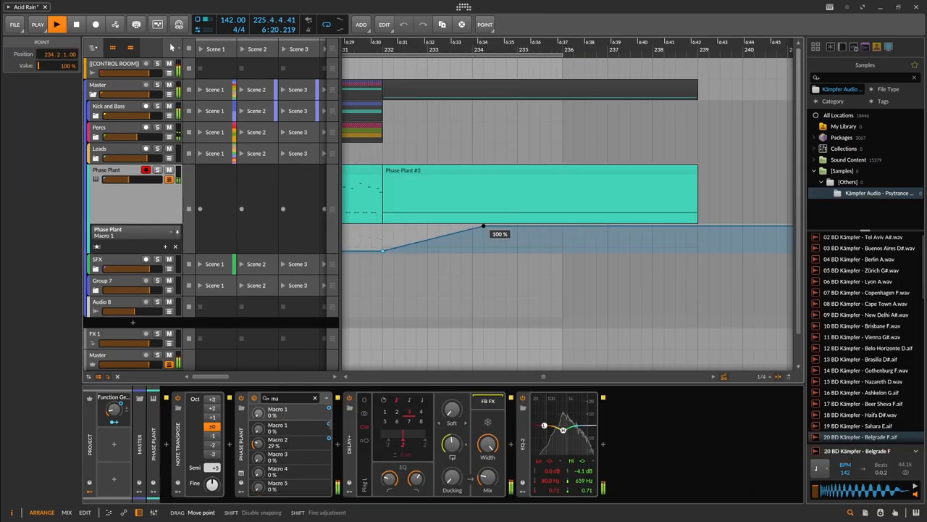
drag(482, 226, 516, 226)
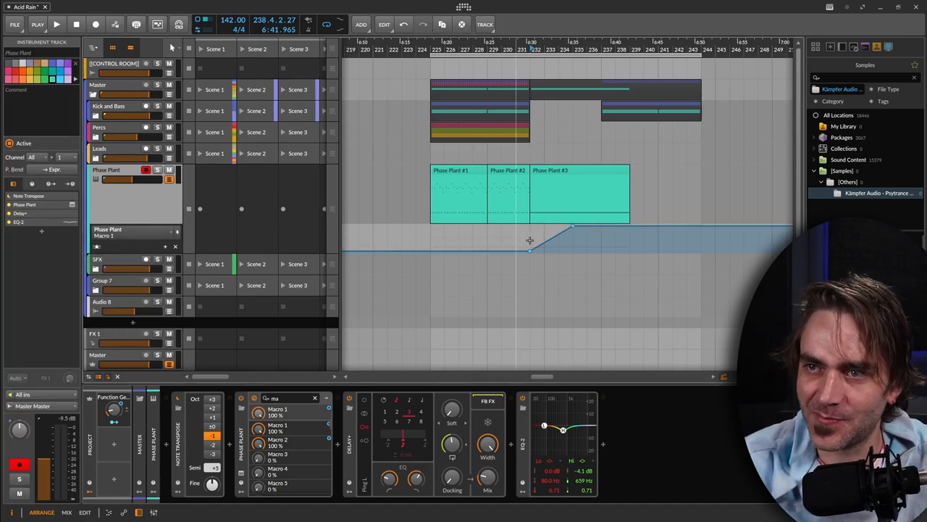
drag(530, 250, 536, 238)
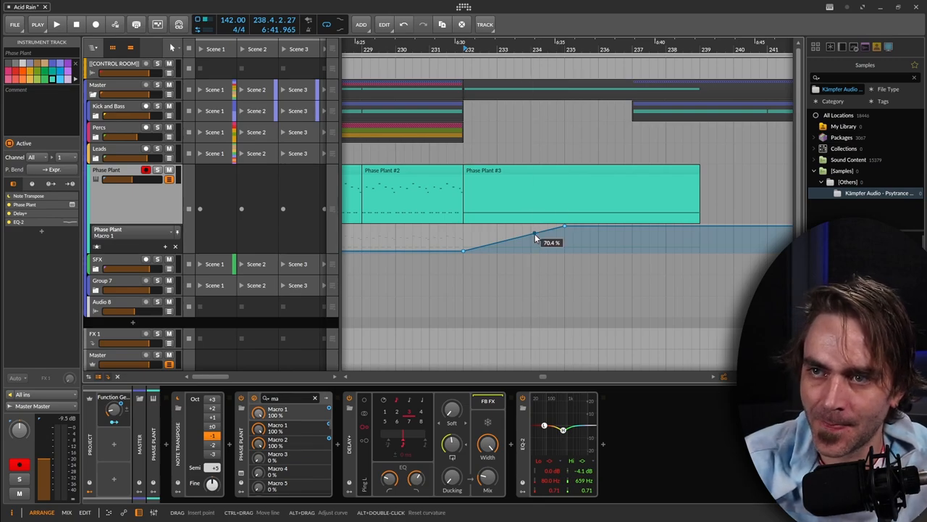
drag(536, 239, 565, 228)
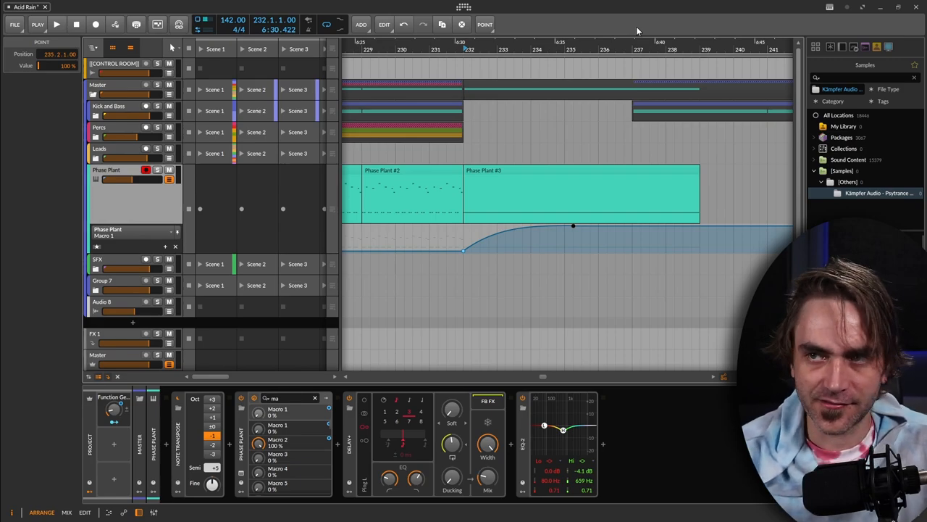
mouse_move(433, 45)
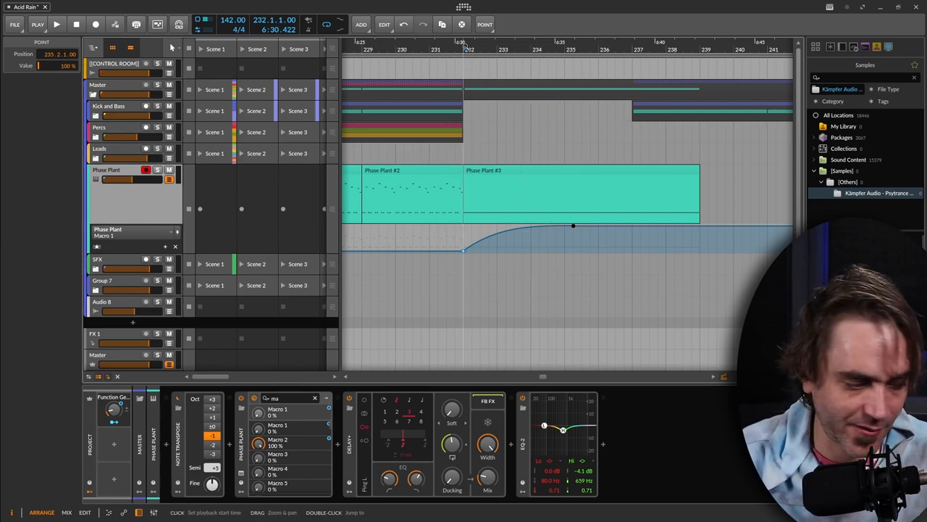
Set the play start, play the section, and adjust the Macro 1 ramp's curvature
click(56, 24)
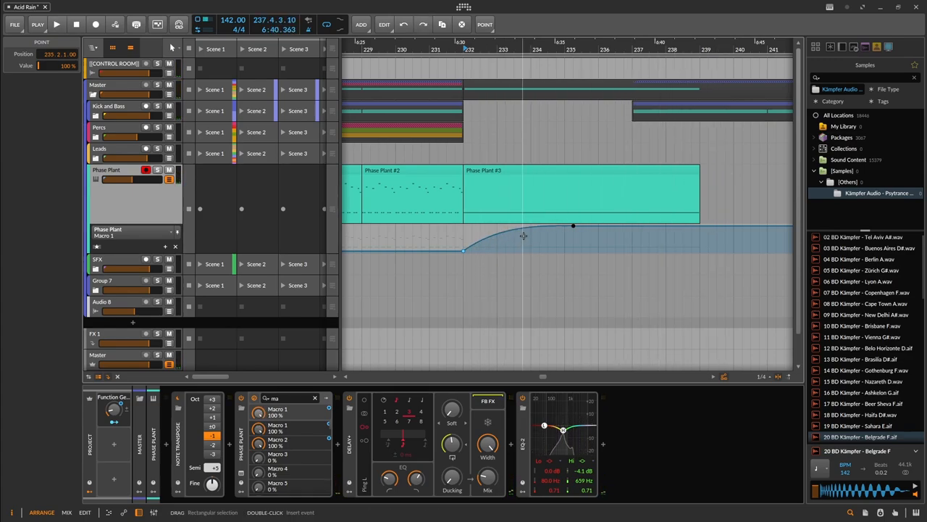
click(57, 24)
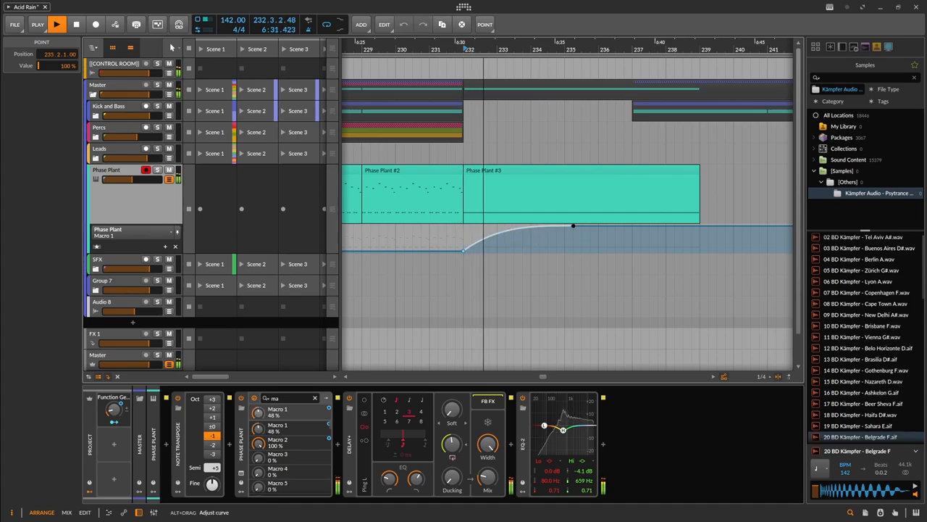
drag(572, 226, 573, 233)
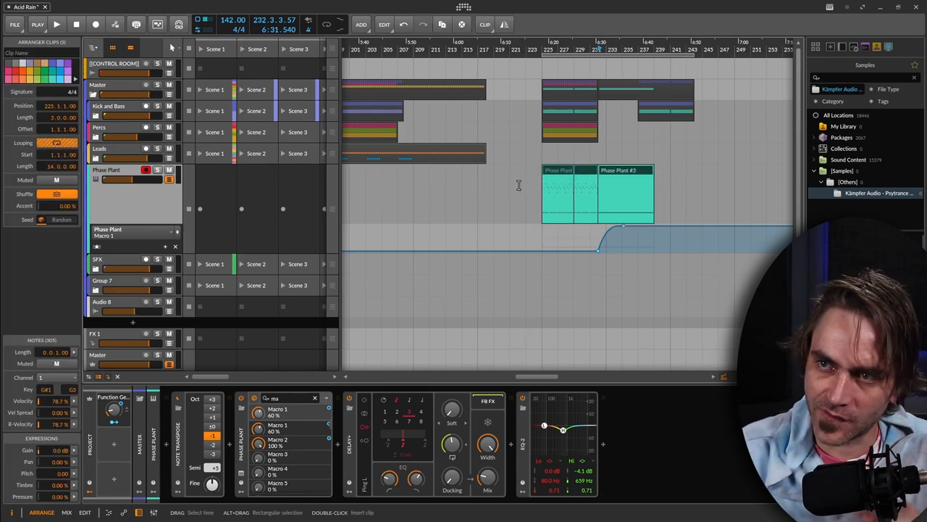
Bounce the selected Phase Plant clips post-fader to a new audio track
right_click(627, 195)
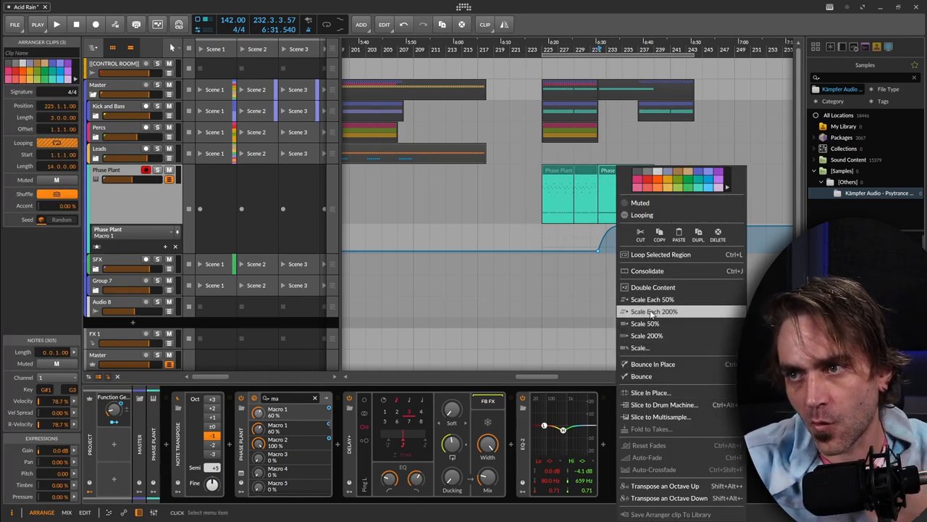
click(642, 376)
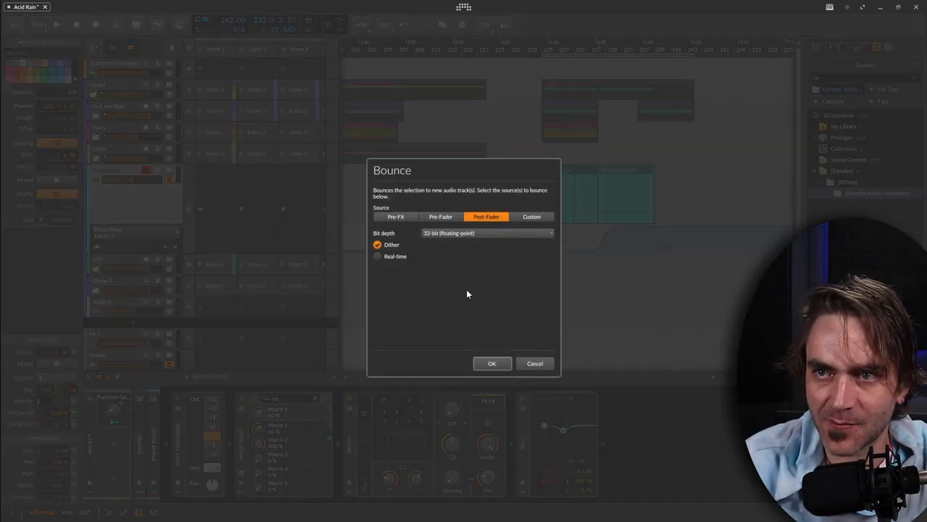
click(492, 363)
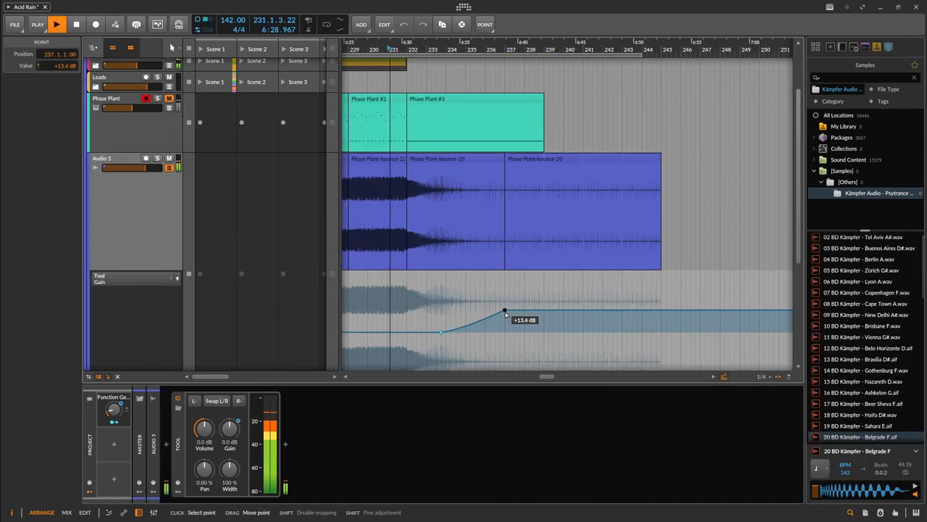
Raise the Audio 5 Tool Gain ramp's end point to +13.4 dB, then select the Phase Plant track
drag(505, 310, 505, 313)
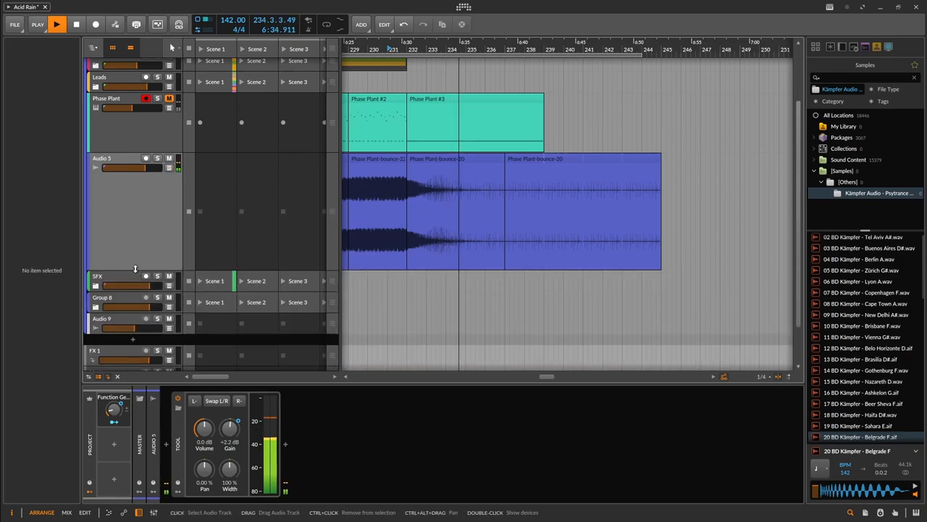
click(107, 119)
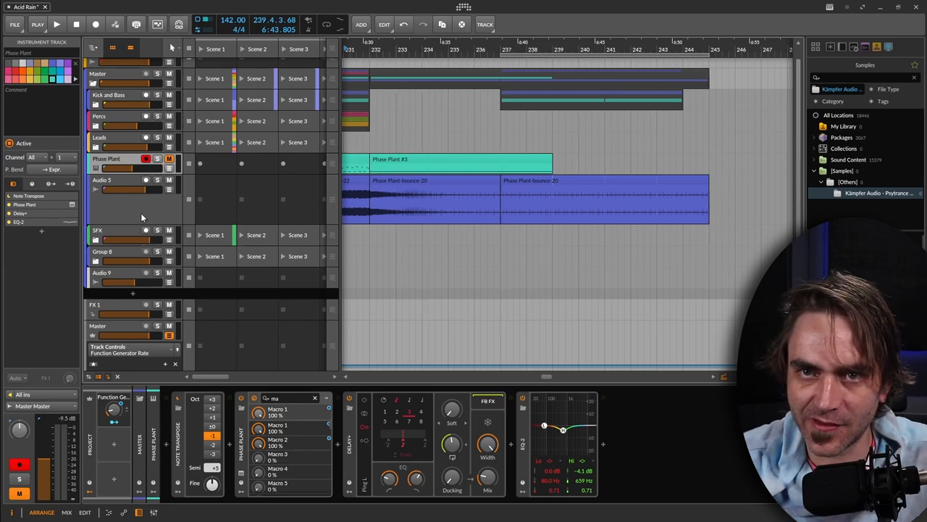
Add a UVI Workstation instrument track and list World Suite 2 percussion instruments by type
right_click(133, 200)
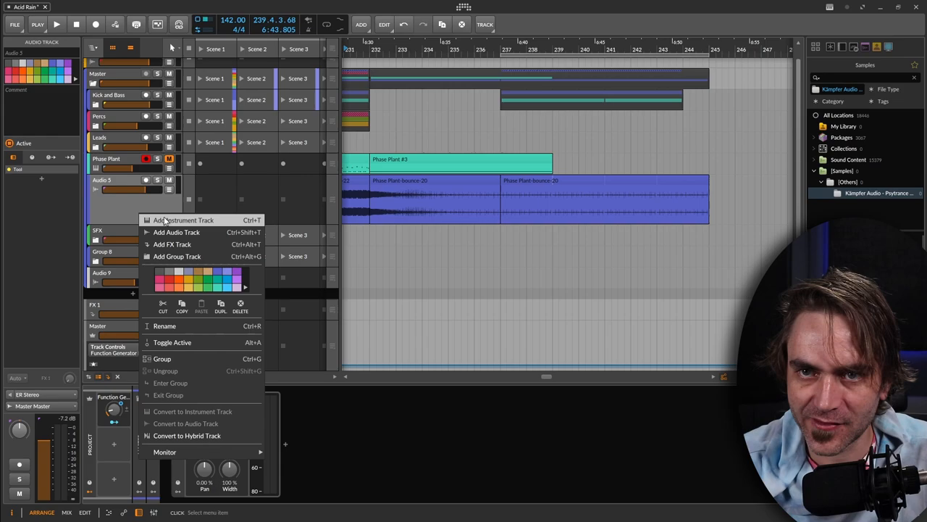
click(186, 220)
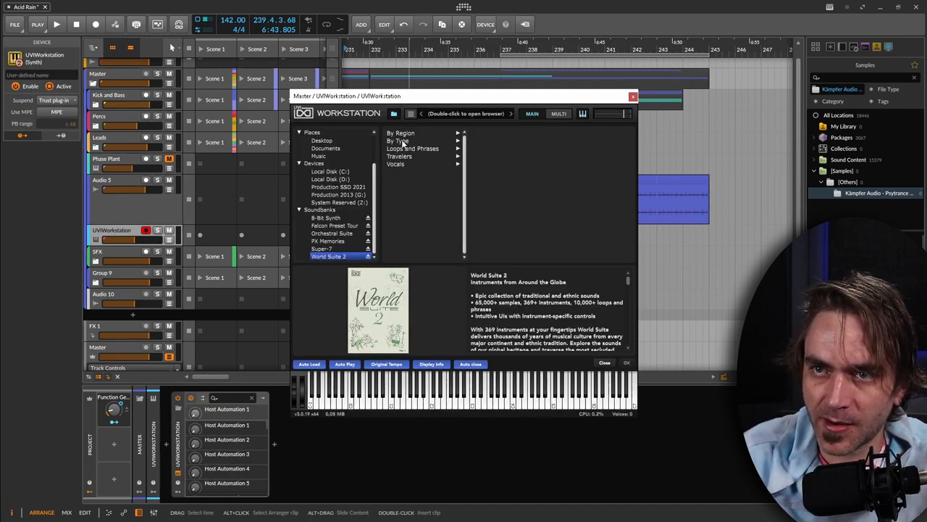
click(398, 140)
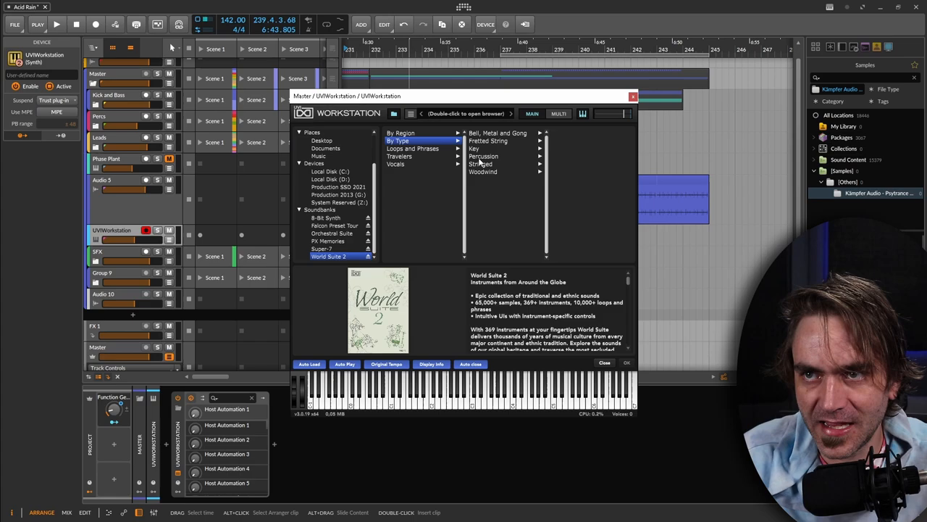
click(483, 156)
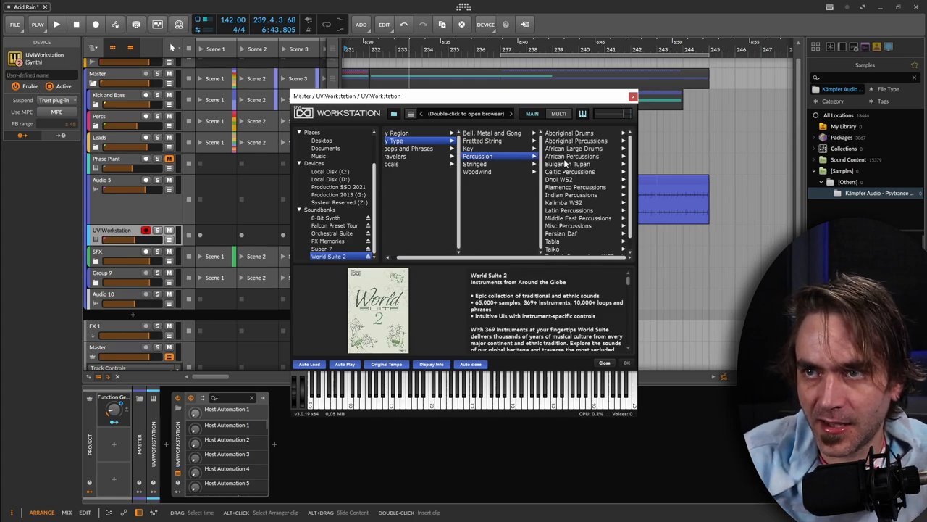